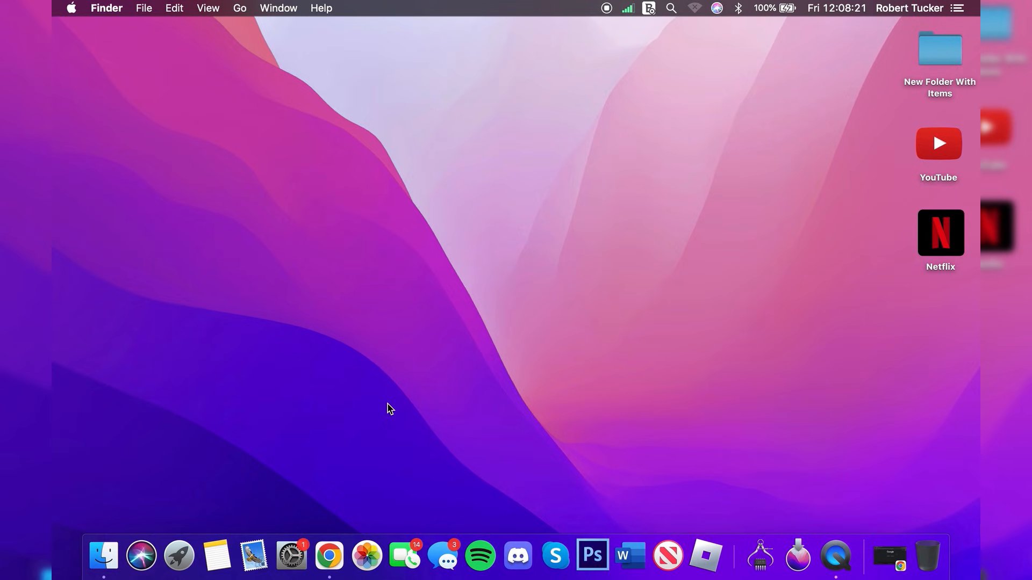
Step: Launch Google Chrome from the Dock and activate the Google search box
left_click(328, 556)
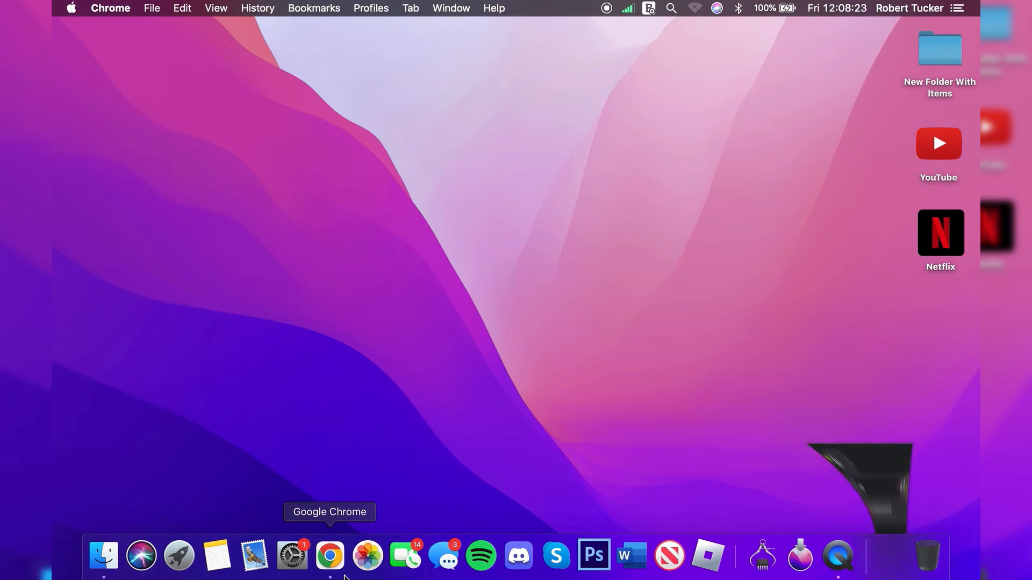
left_click(328, 556)
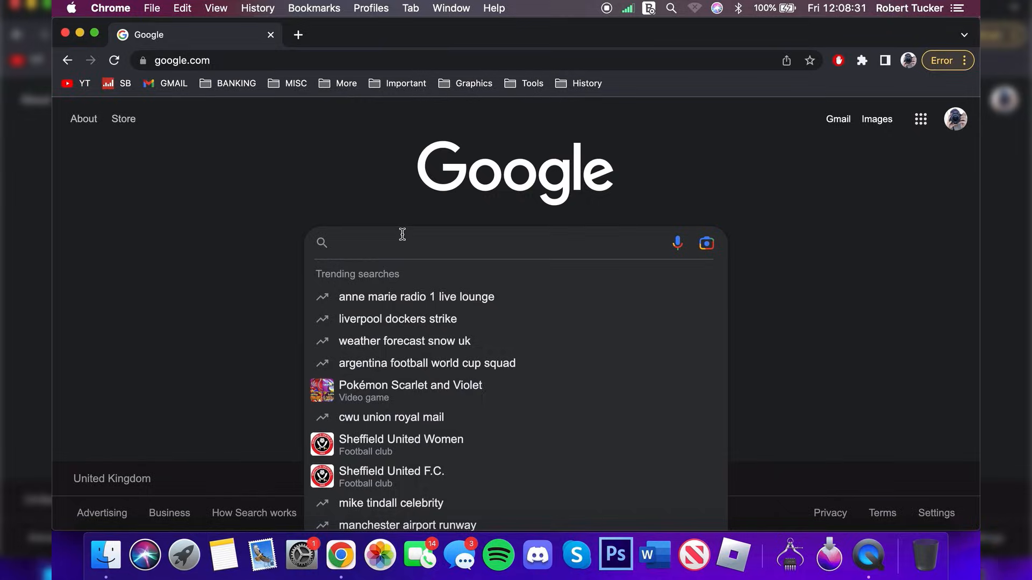
Step: Search Google for 'nvidia geforce now' and open NVIDIA's GeForce NOW page
type("nvidia g")
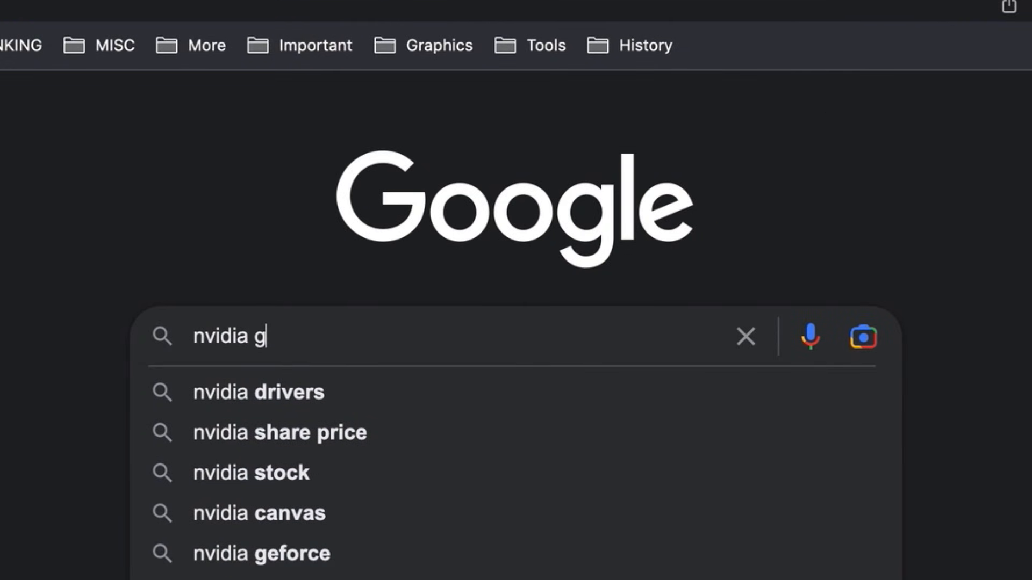
type("eforce no")
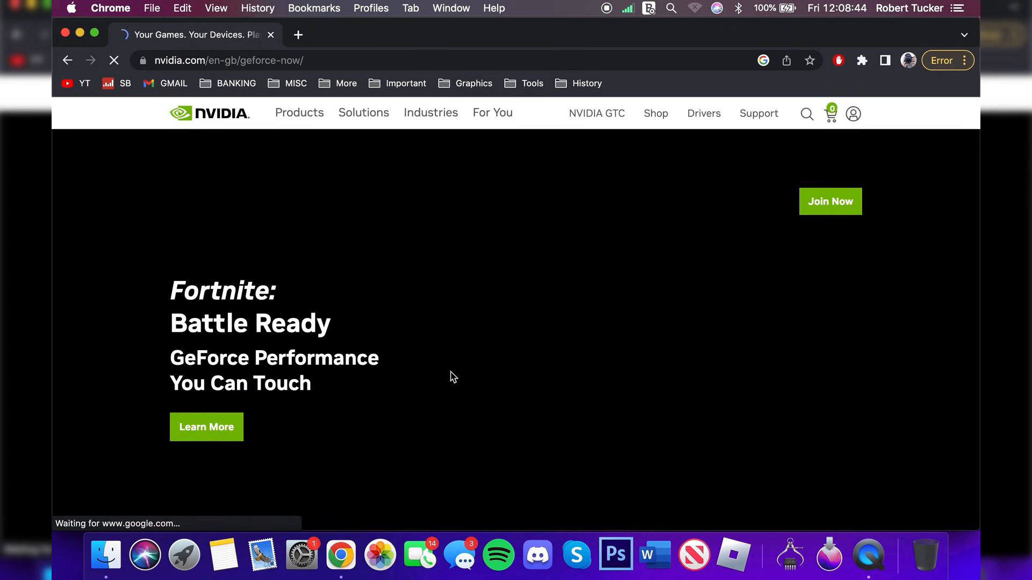
Step: Reject the site's cookies and decline push notifications with Not Now
scroll("up", 3)
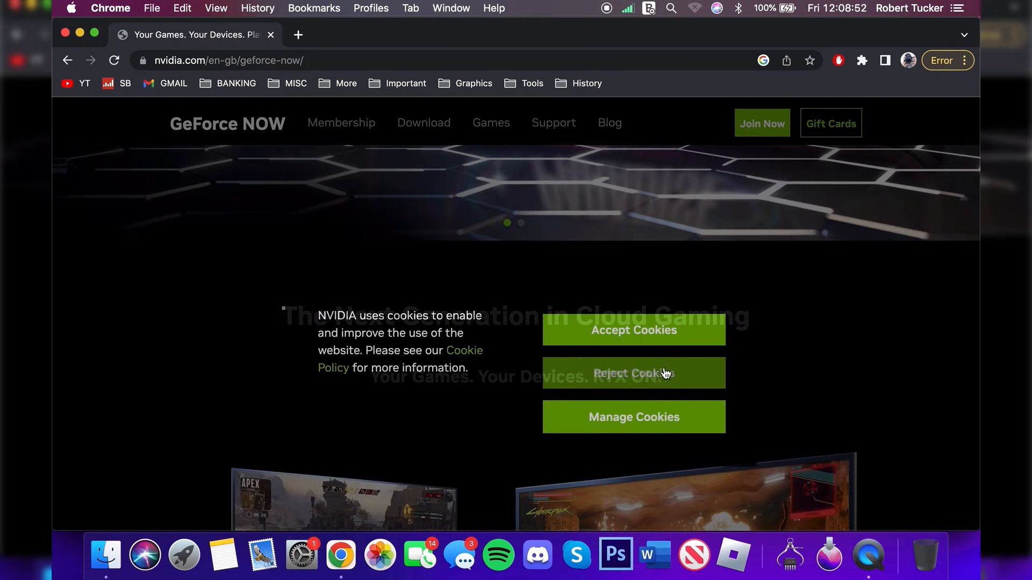
left_click(633, 373)
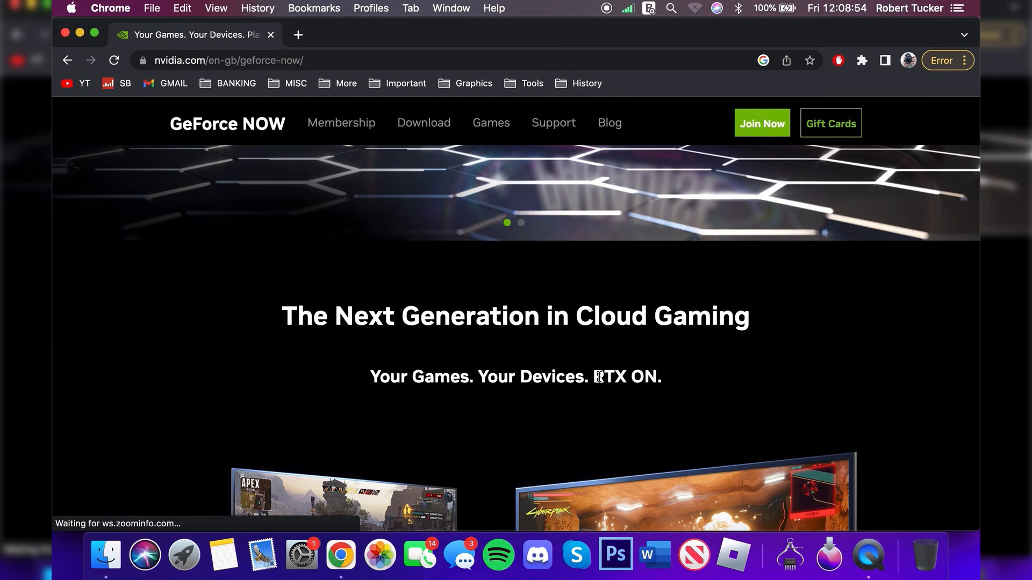
mouse_move(627, 403)
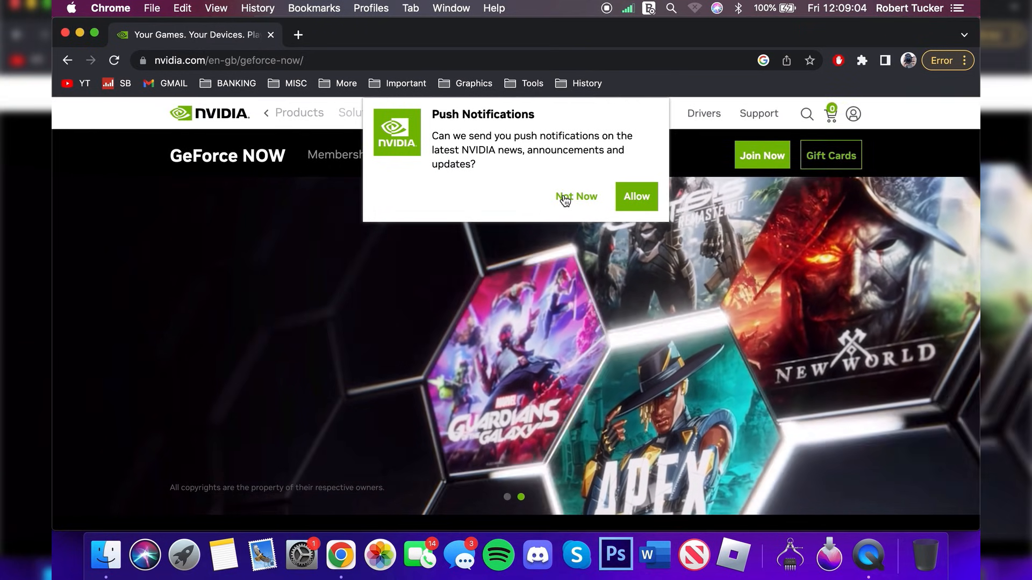
left_click(576, 196)
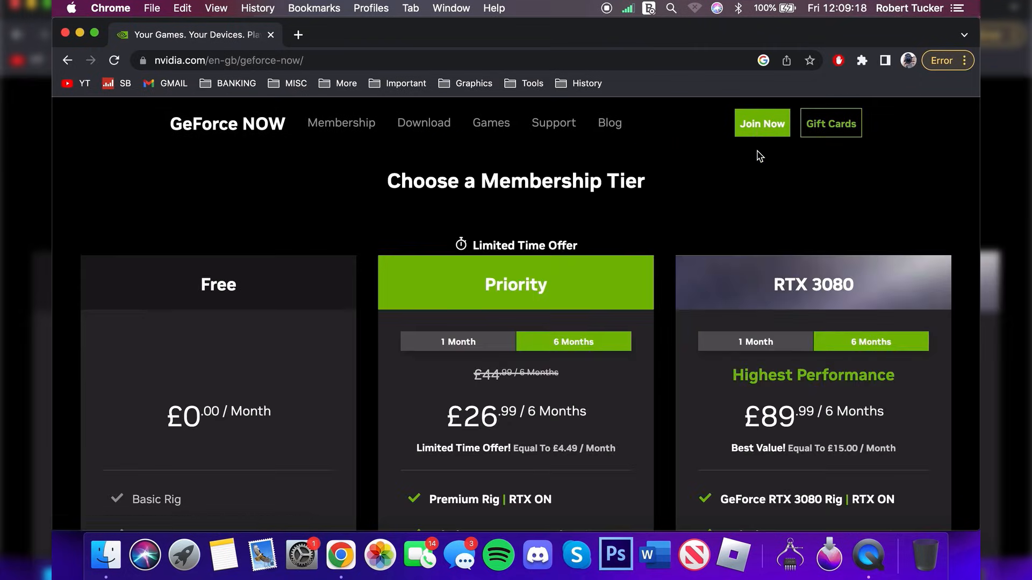
Step: Join the Free membership tier and continue through NVIDIA account sign-in
scroll("down", 3)
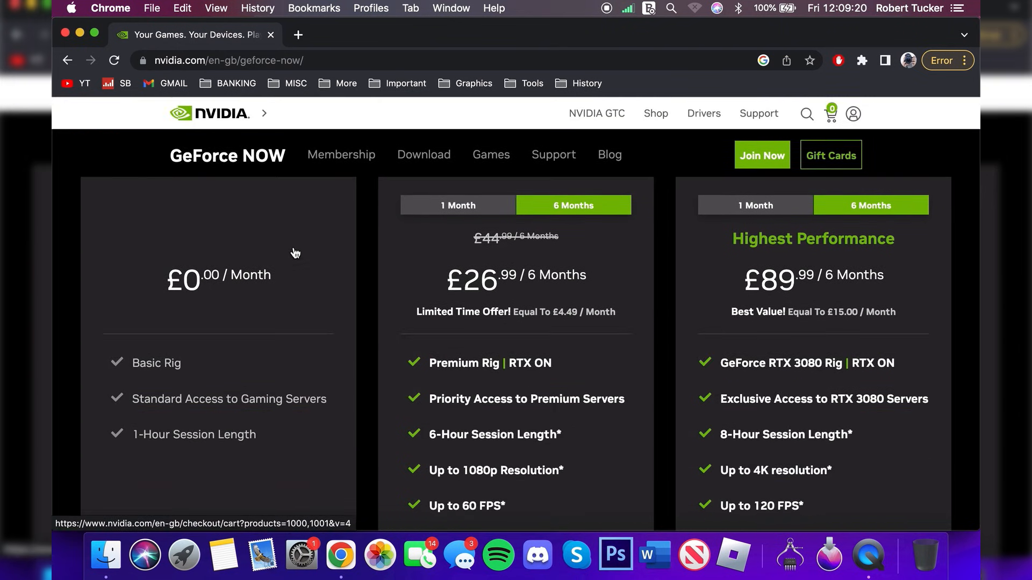
scroll("down", 3)
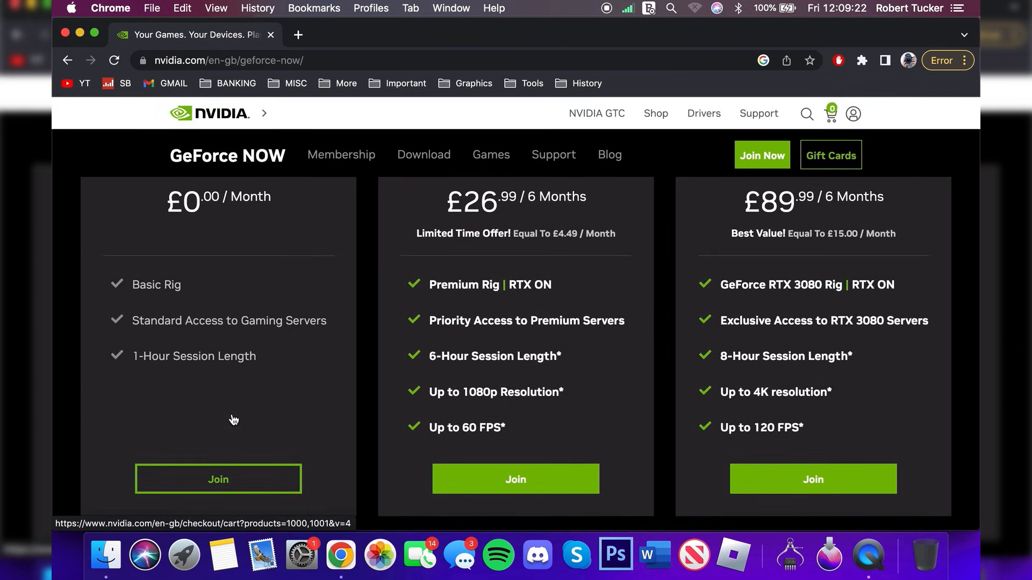
mouse_move(218, 479)
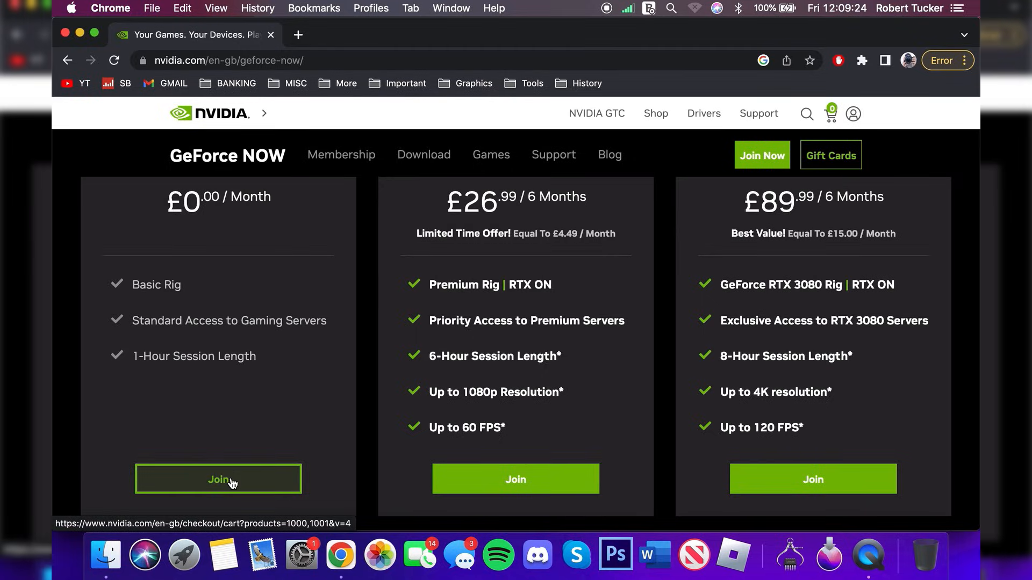
left_click(218, 478)
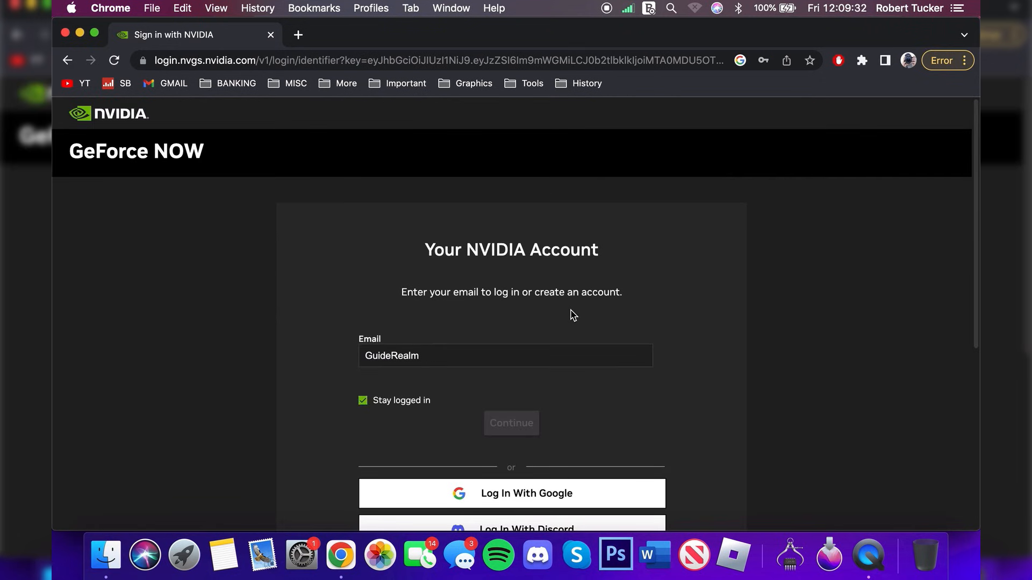
left_click(511, 423)
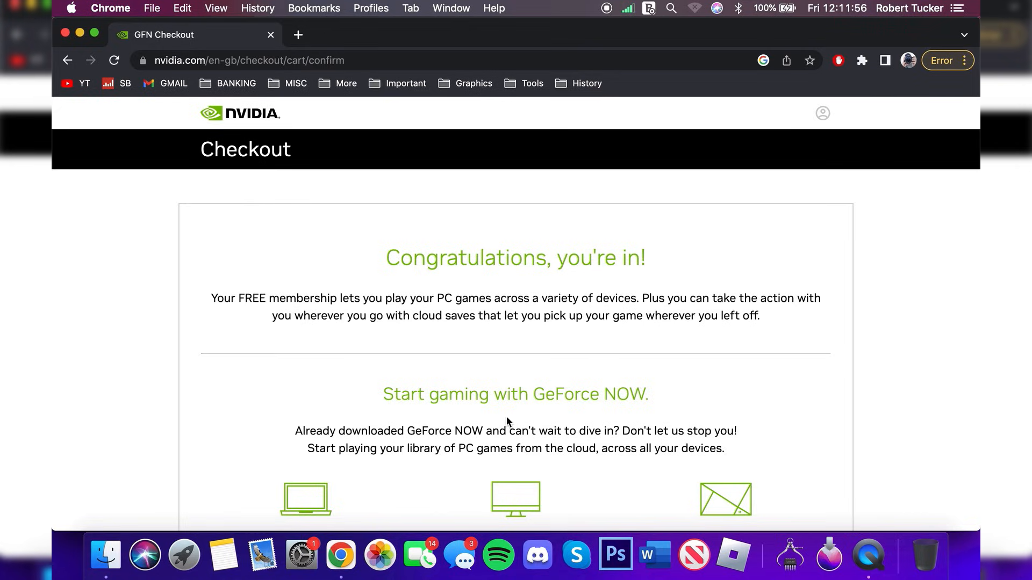
mouse_move(399, 238)
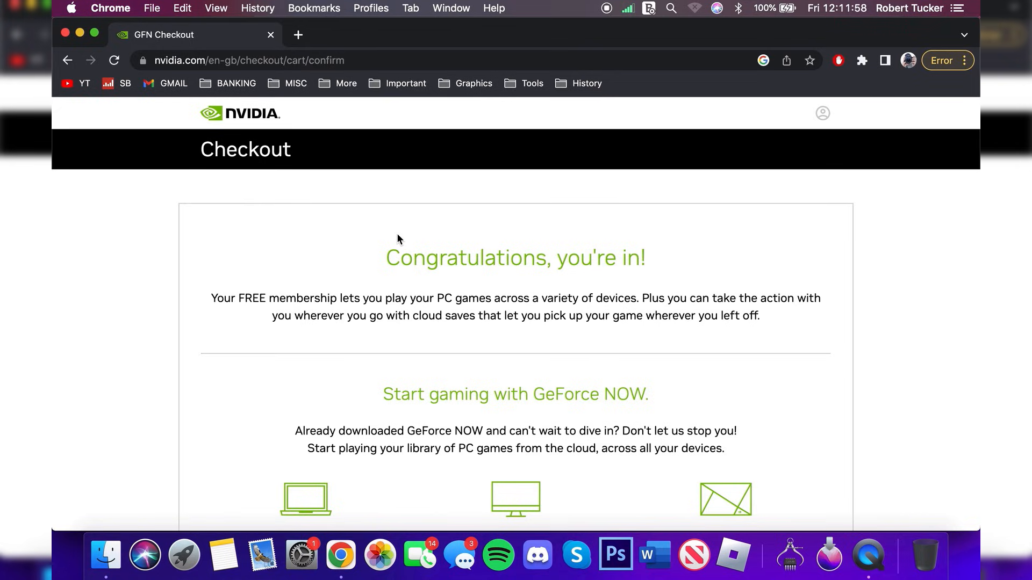
Step: Download the MAC OS GeForceNOW .dmg installer and open the downloaded disk image
scroll("down", 3)
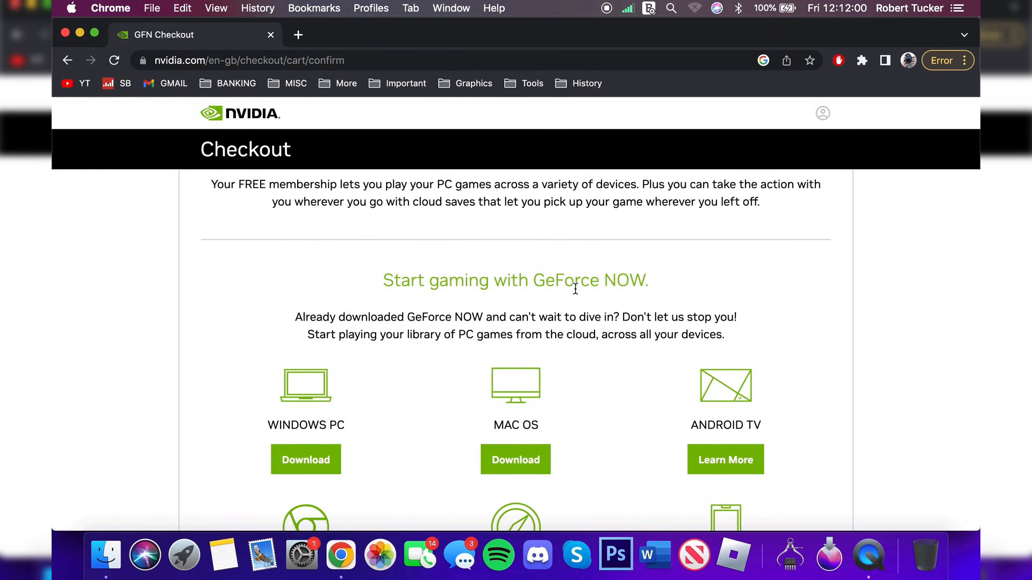
mouse_move(543, 384)
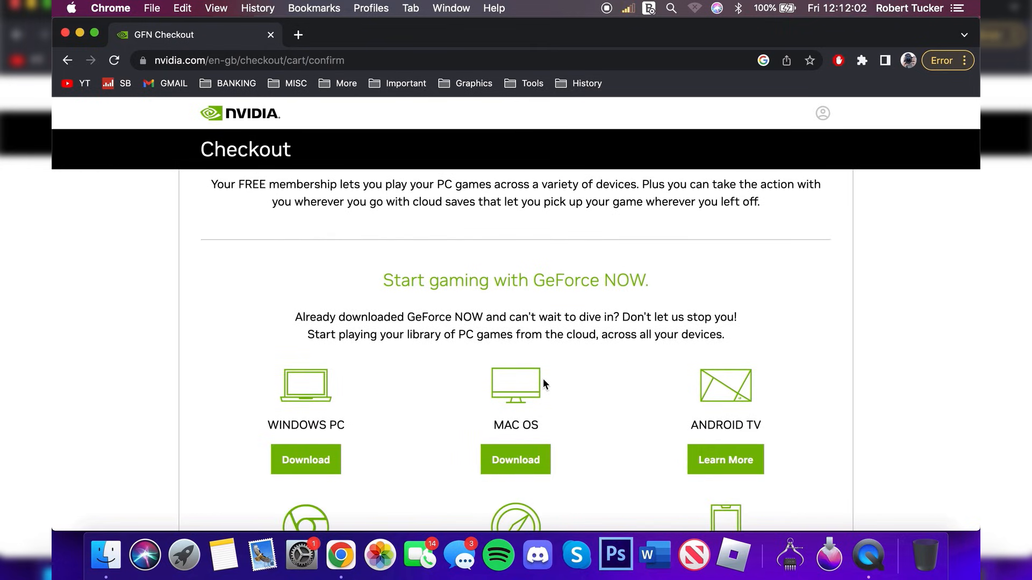
scroll("down", 3)
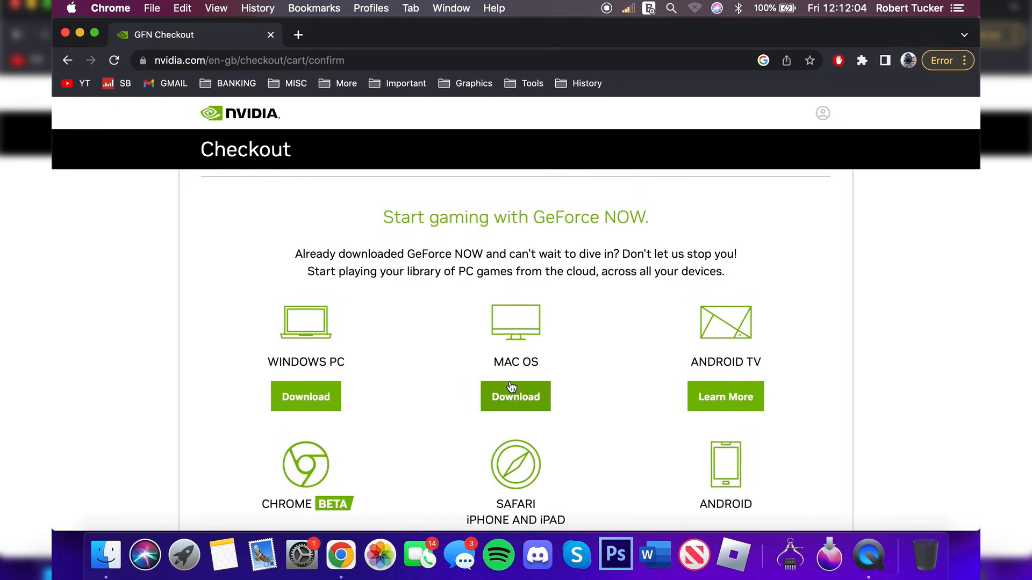
left_click(516, 396)
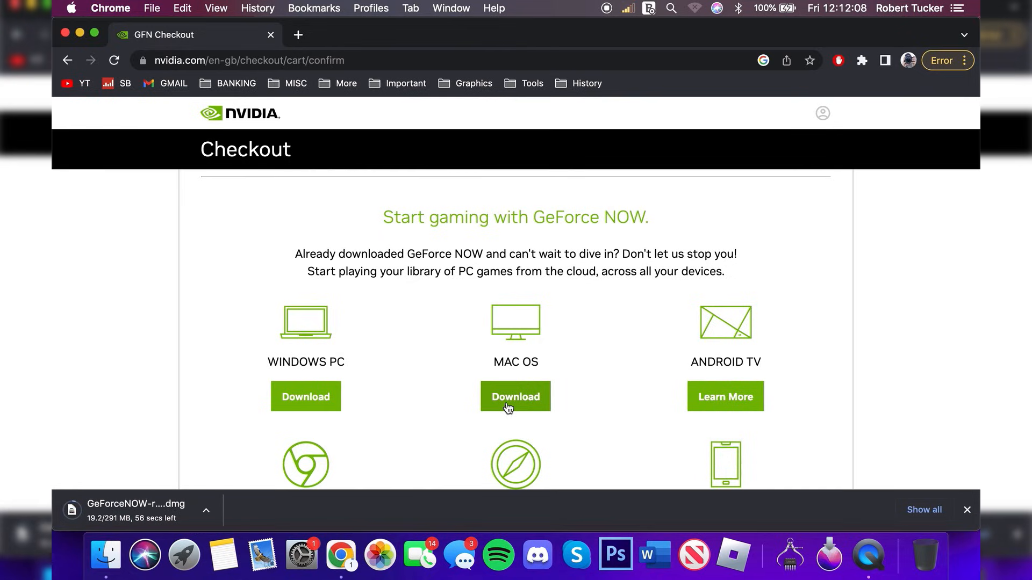
mouse_move(516, 190)
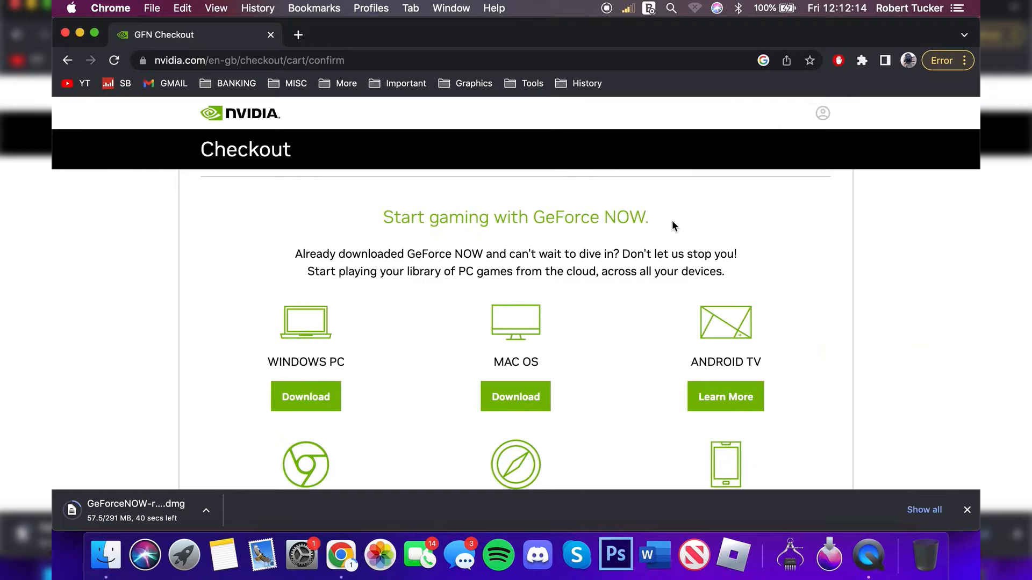
mouse_move(105, 555)
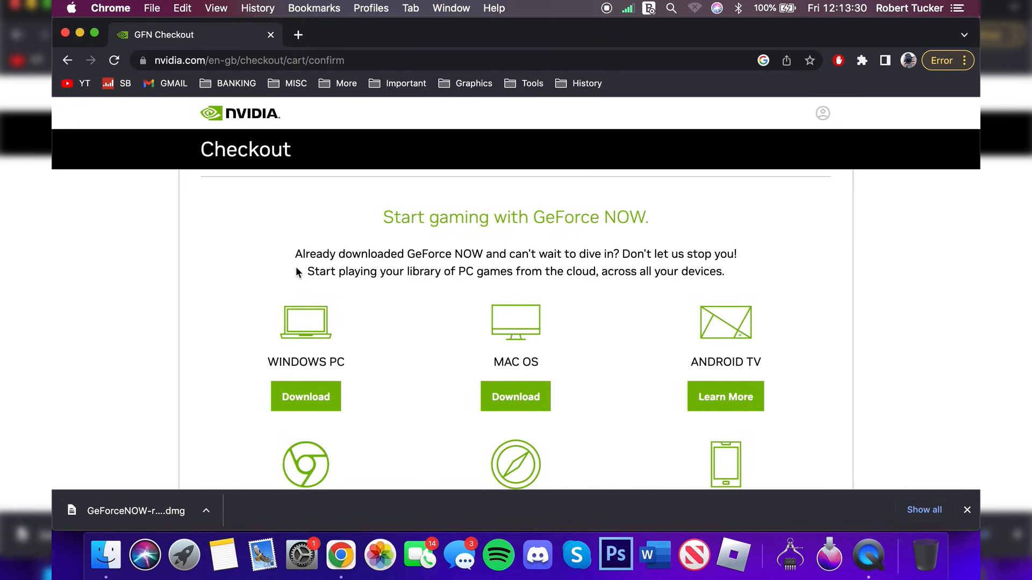
left_click(142, 510)
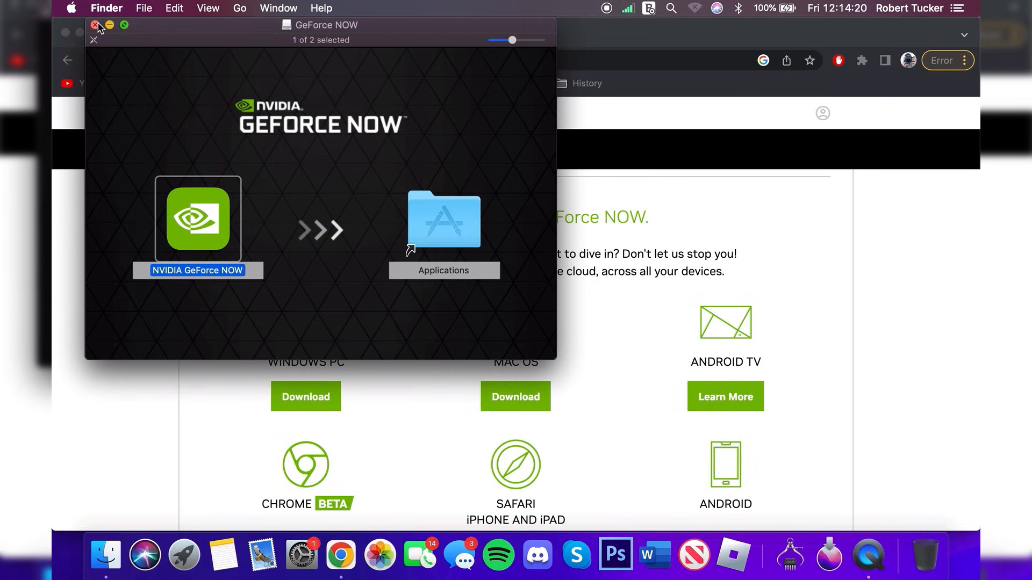
Step: Close the installer window, launch the installed GeForce NOW app, and log in
left_click(96, 25)
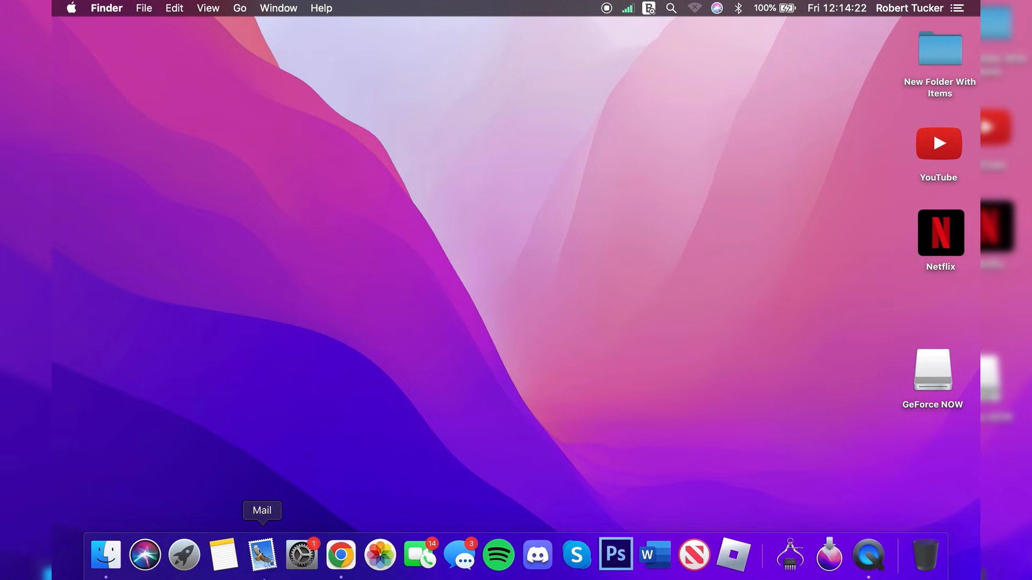
left_click(183, 554)
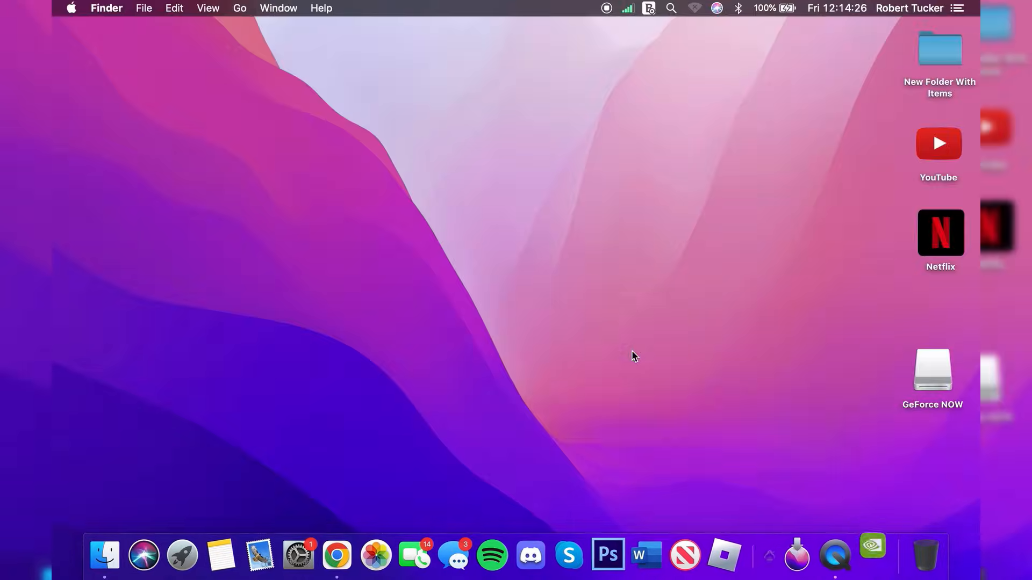
double_click(932, 370)
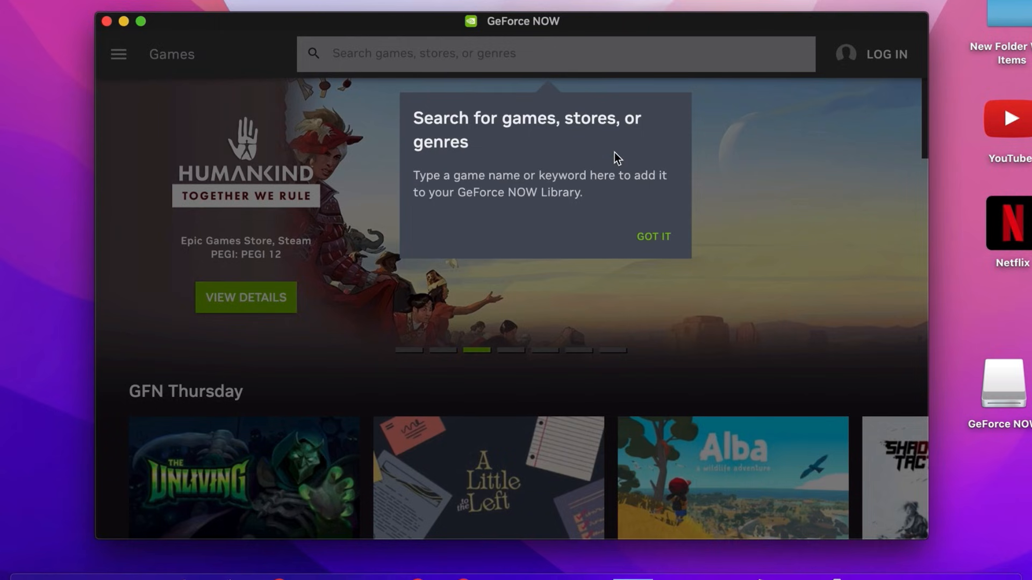
left_click(652, 236)
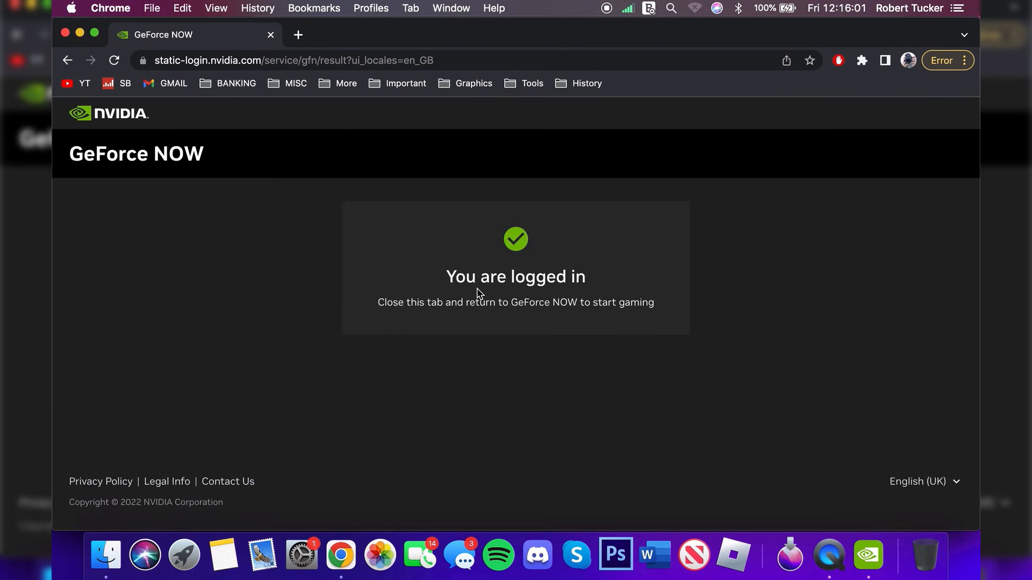
mouse_move(70, 31)
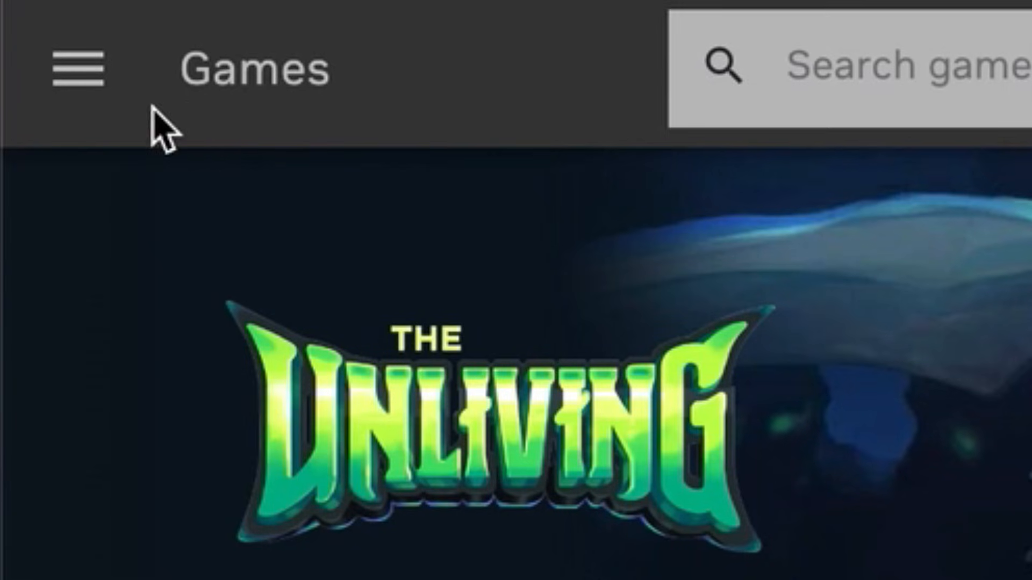
Step: Choose Settings from the hamburger menu beside Games
left_click(75, 67)
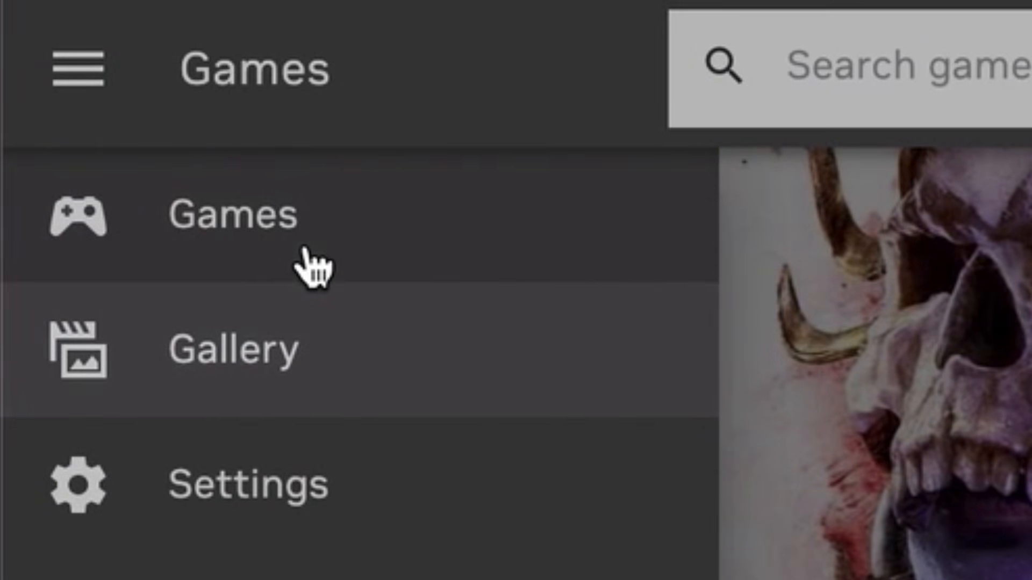
left_click(248, 484)
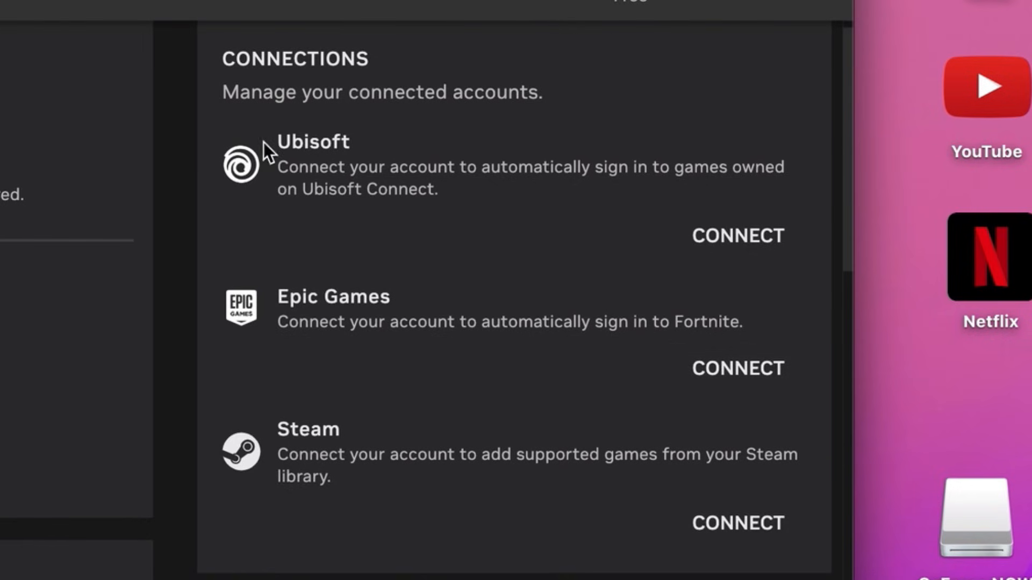
mouse_move(615, 352)
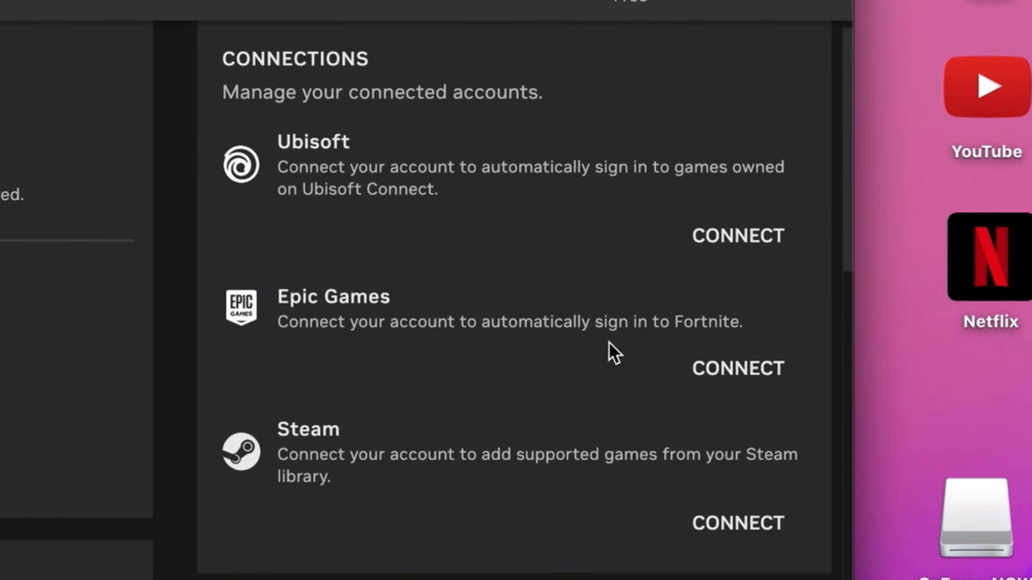
mouse_move(707, 375)
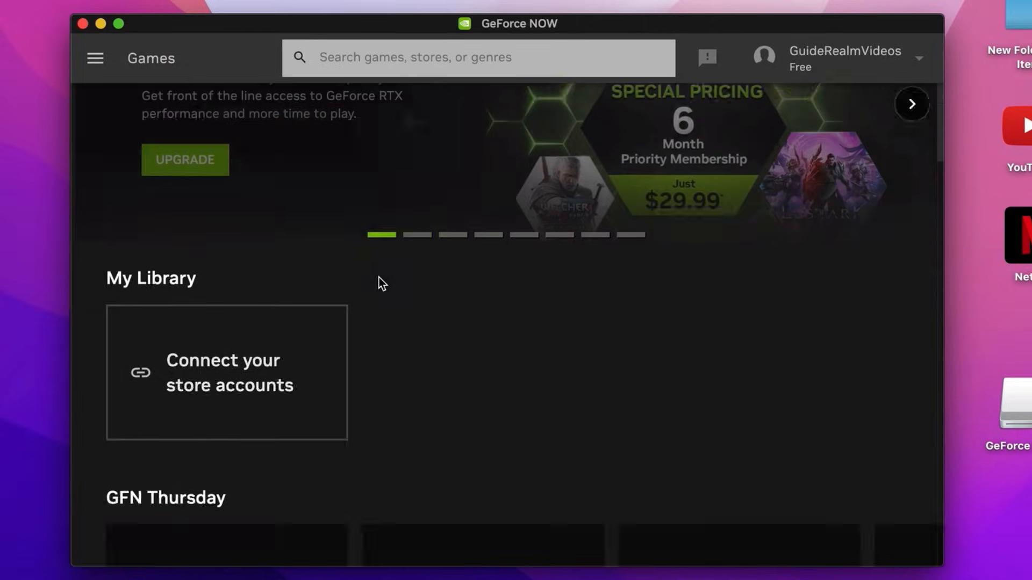
Step: Scroll the Games page past My Library, SEGA and Free Demos to Featured
scroll("down", 3)
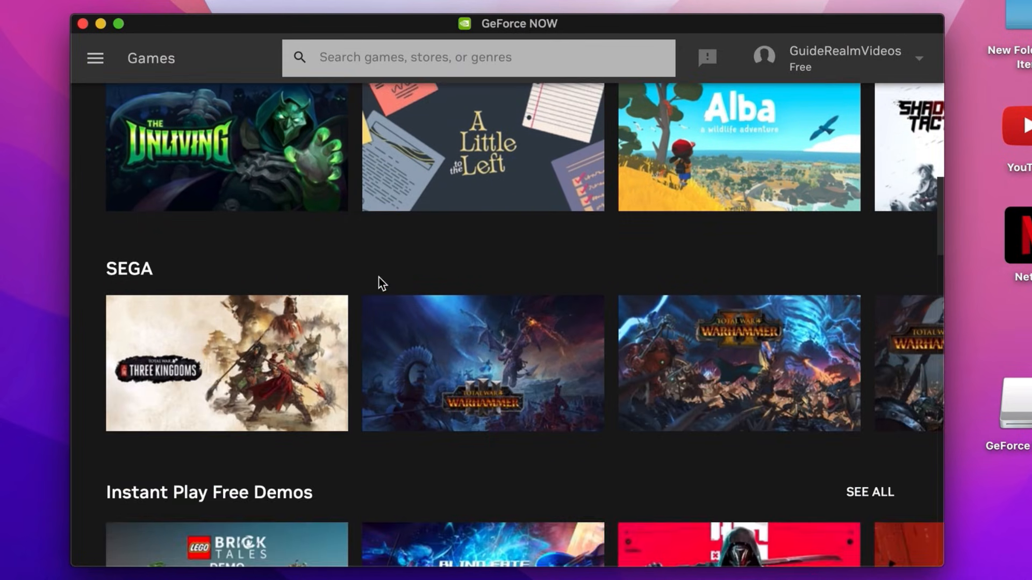
scroll("down", 3)
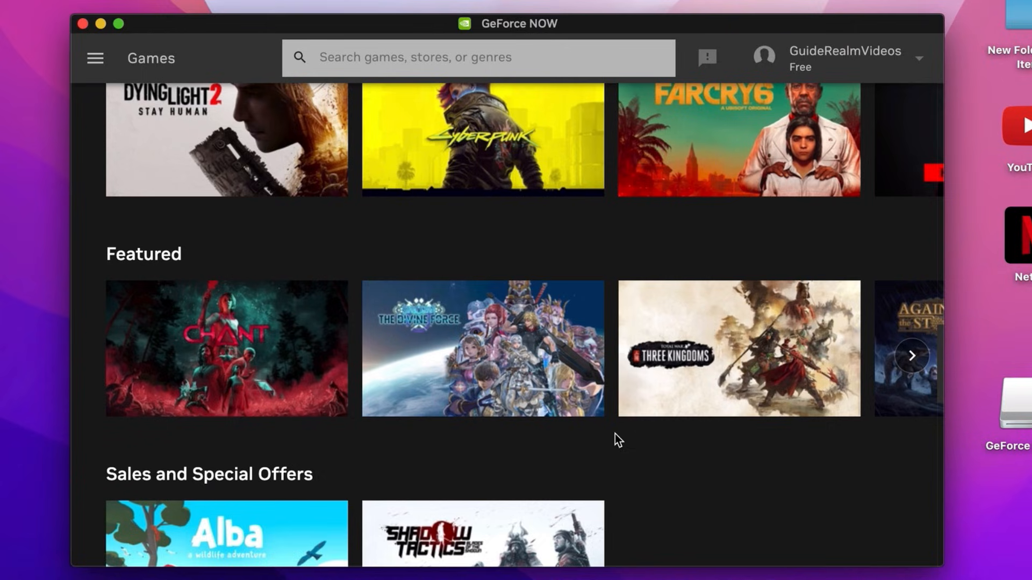
scroll("up", 3)
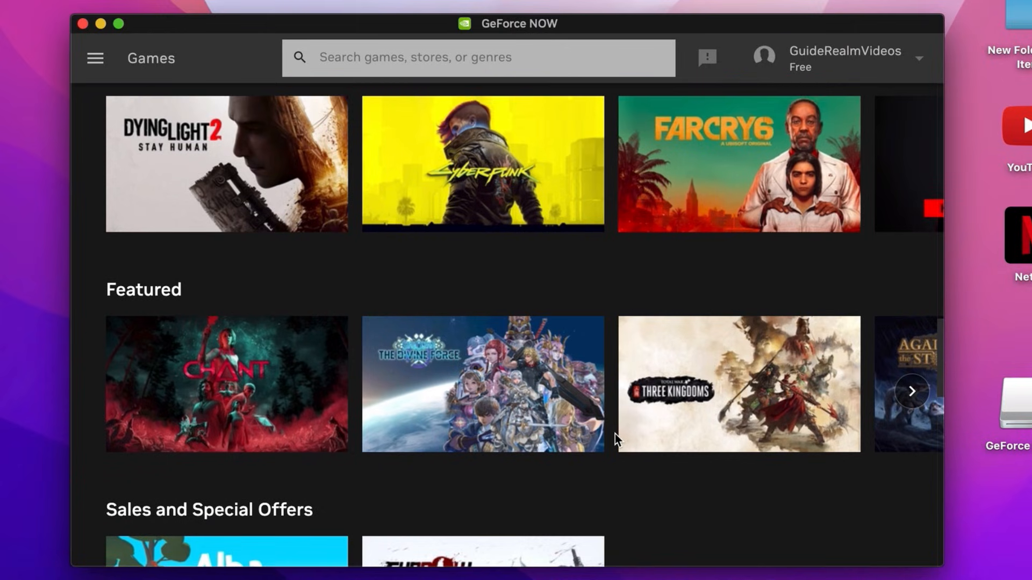